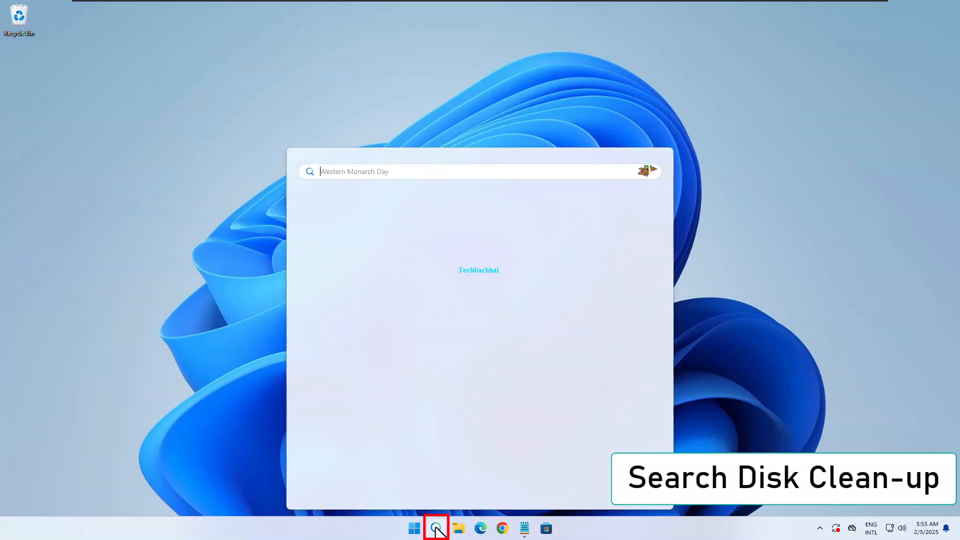
Search for 'diskclean' and launch Disk Clean-up from the best match.
type("diskc")
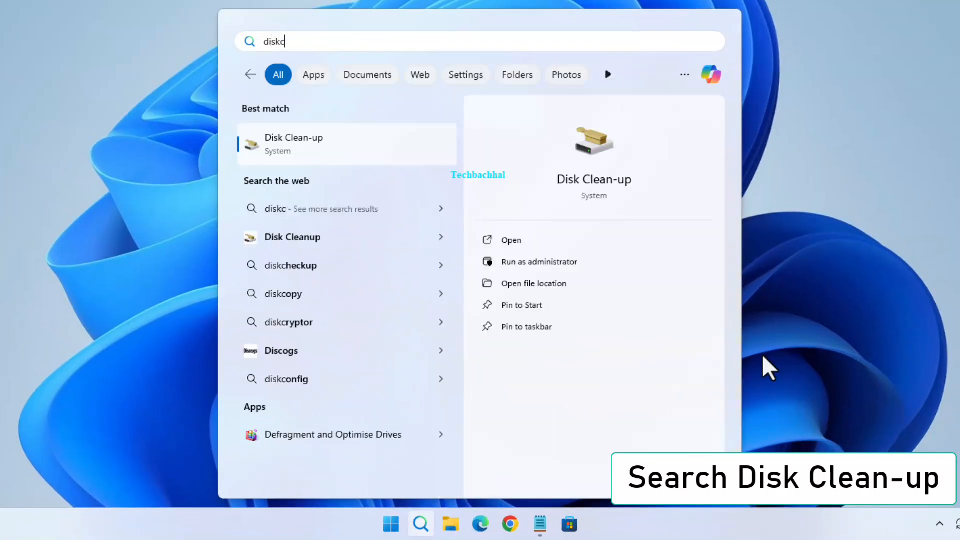
type("lean")
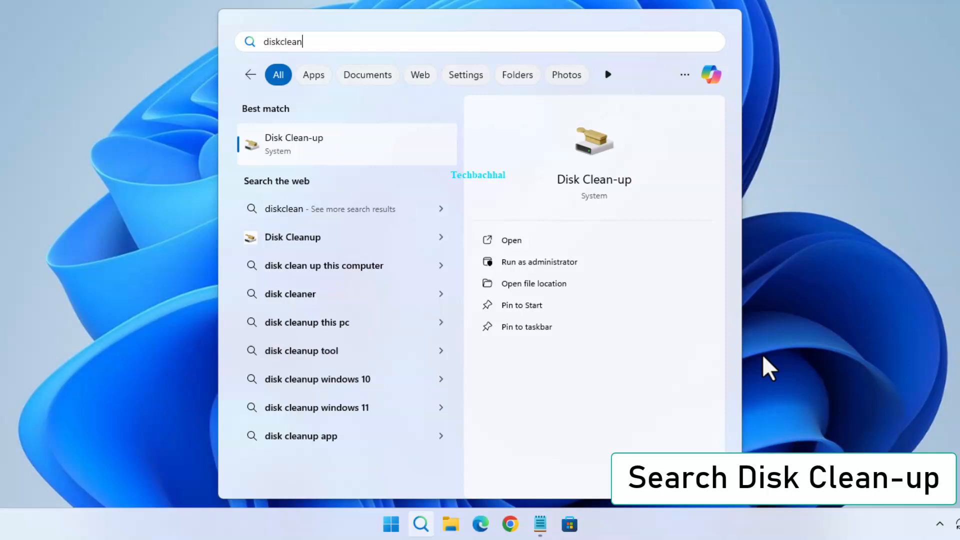
mouse_move(582, 129)
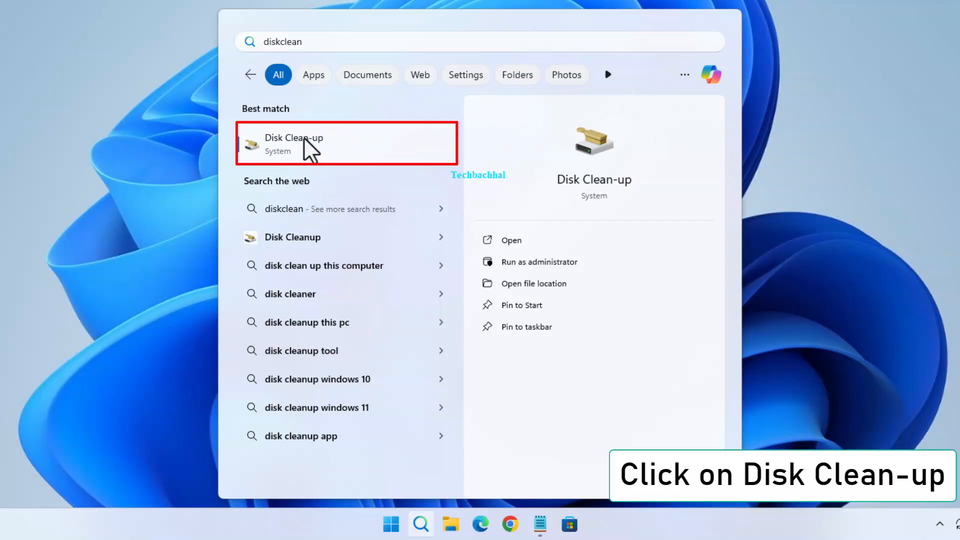
left_click(293, 143)
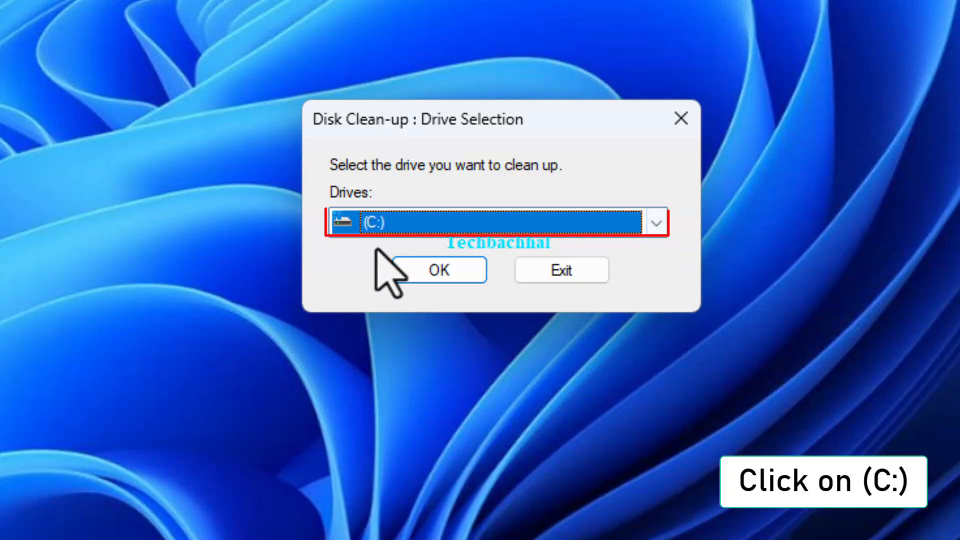
Select drive C: in the drive dropdown and confirm to begin scanning it.
left_click(484, 222)
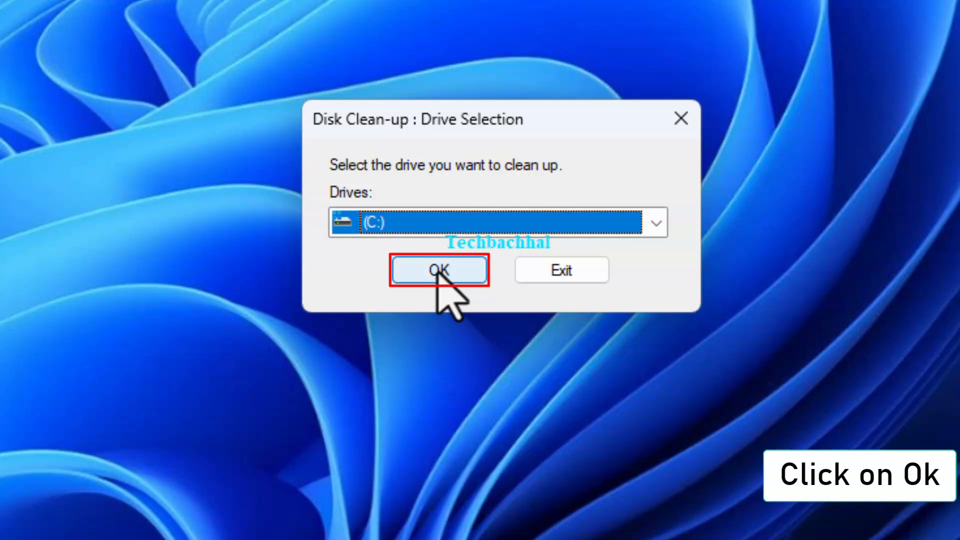
left_click(437, 269)
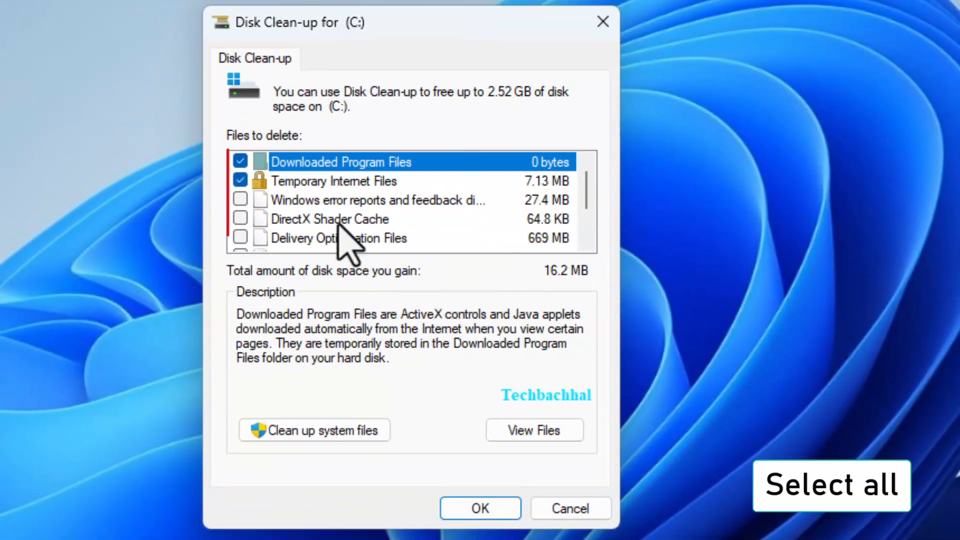
Tick Windows error reports, DirectX Shader Cache and Delivery Optimisation Files, then permanently delete 2.52 GB.
left_click(240, 199)
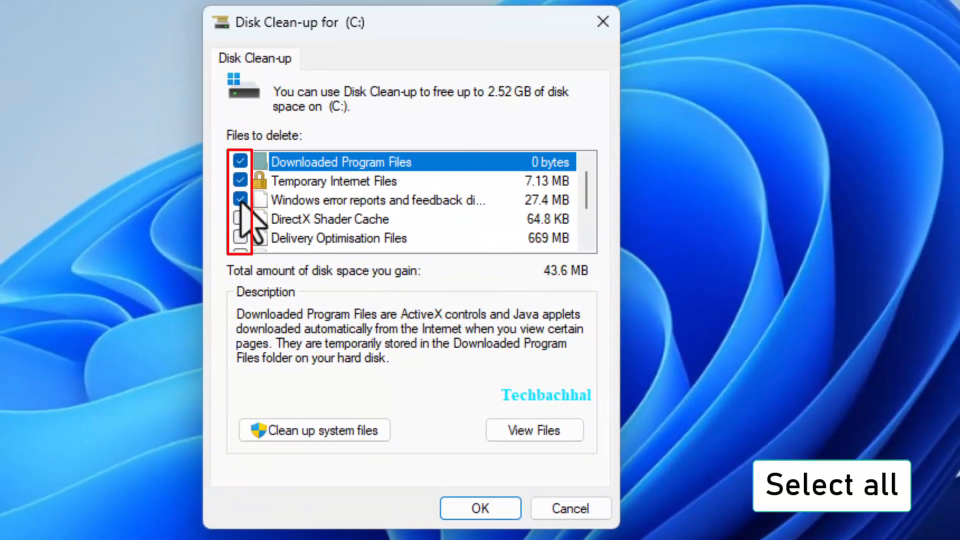
left_click(240, 219)
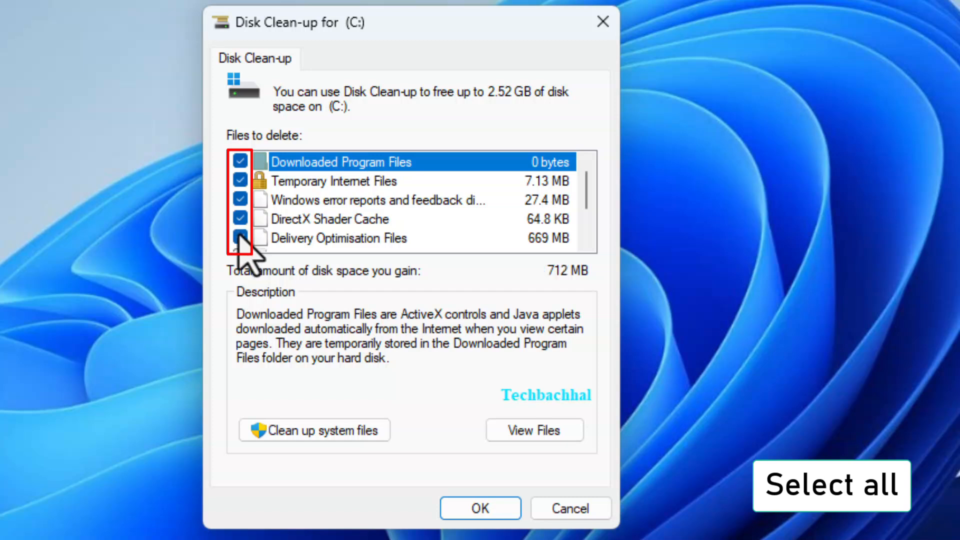
left_click(239, 238)
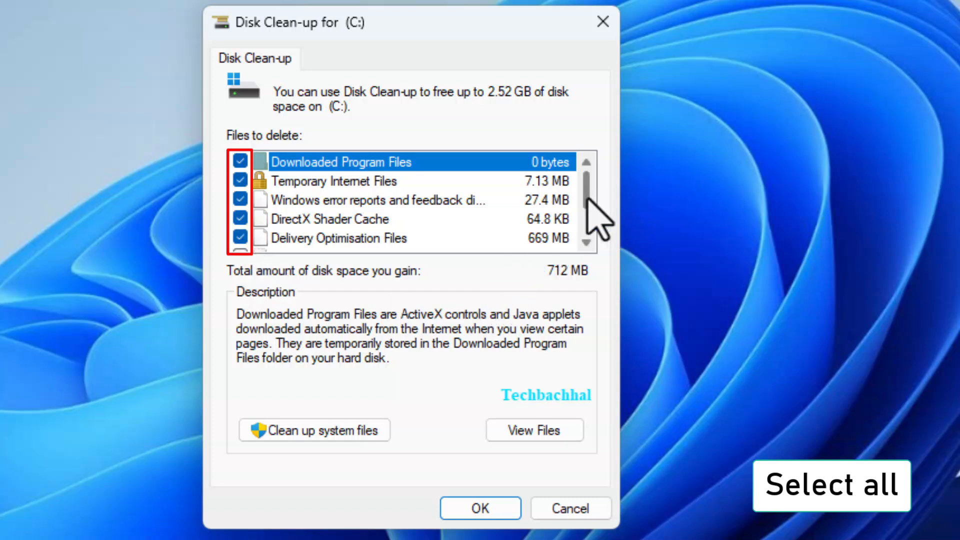
scroll("down", 3)
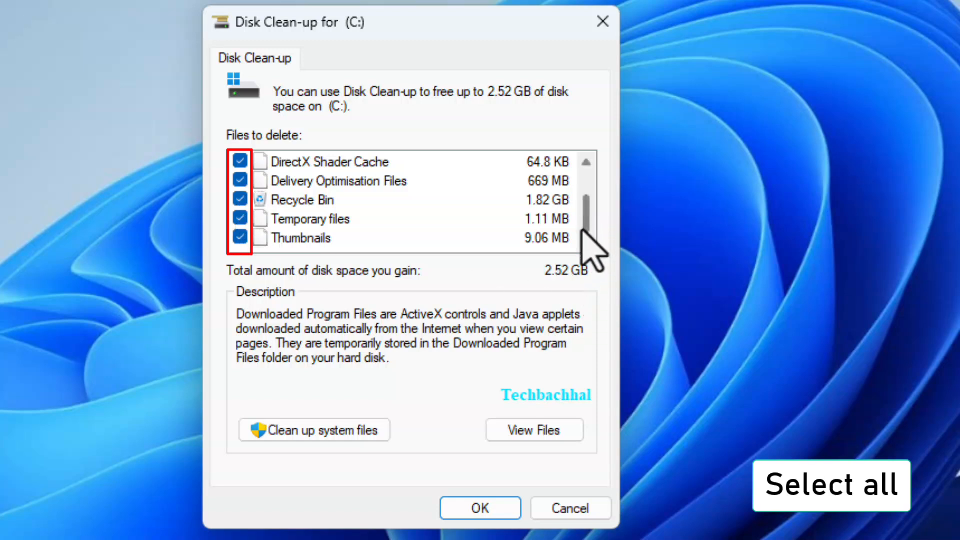
mouse_move(541, 387)
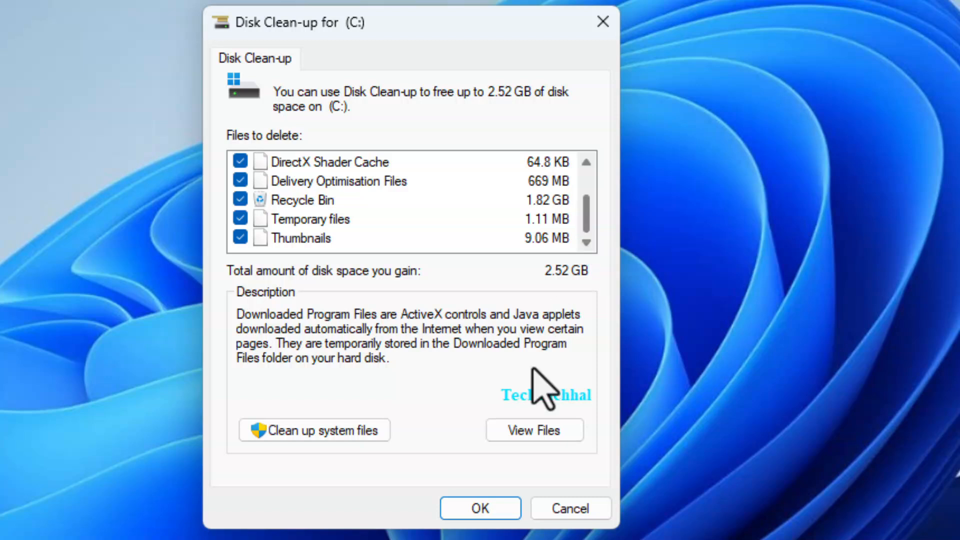
left_click(480, 508)
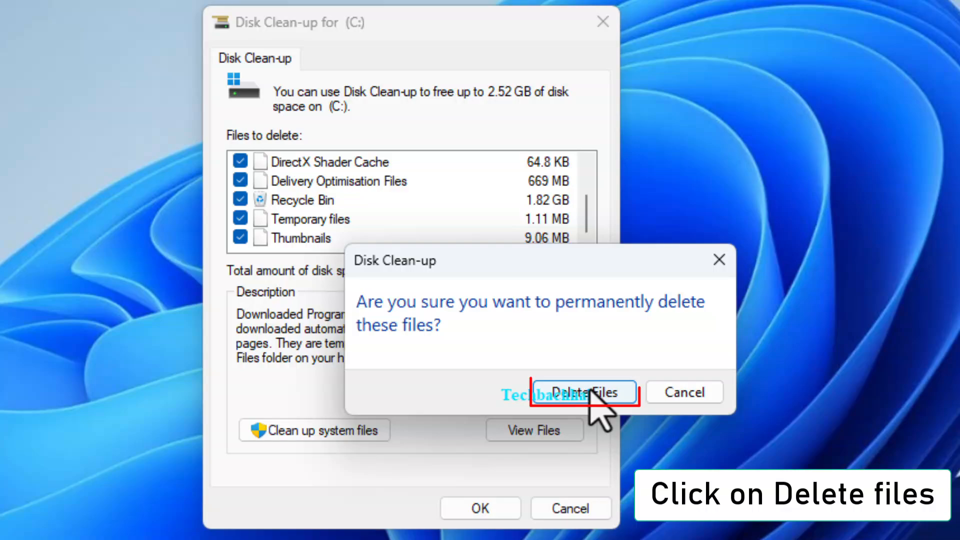
left_click(583, 392)
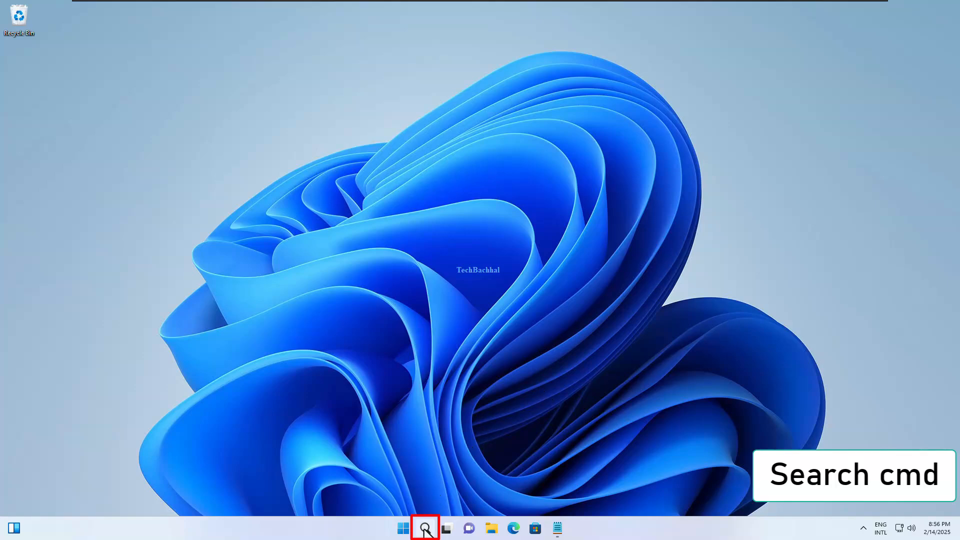
Search 'cmd' and run Command Prompt as administrator, approving User Account Control.
left_click(424, 527)
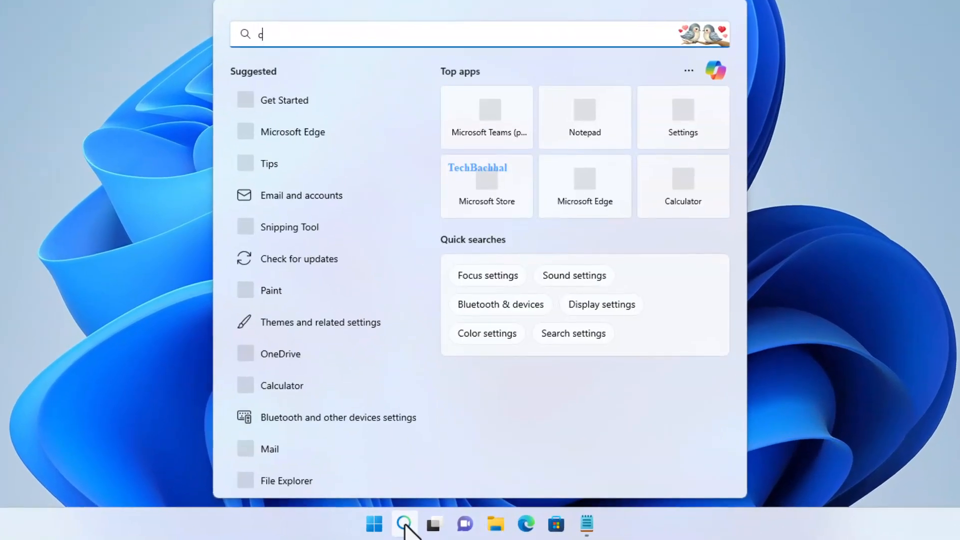
type("md")
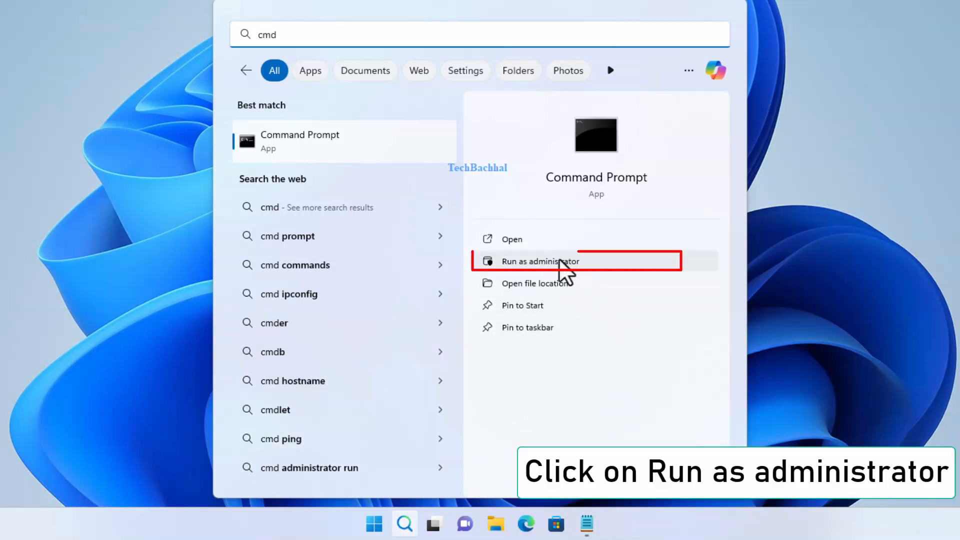
left_click(539, 261)
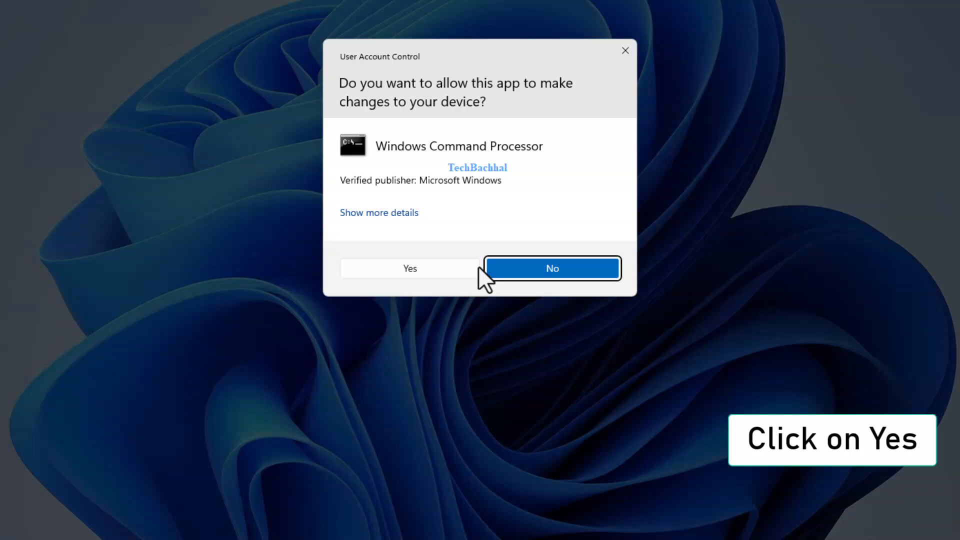
mouse_move(409, 268)
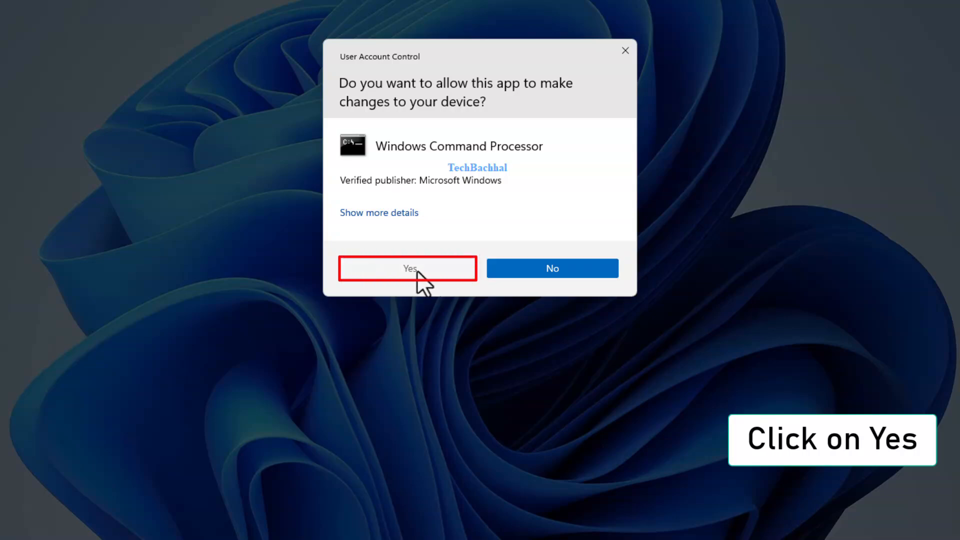
left_click(408, 268)
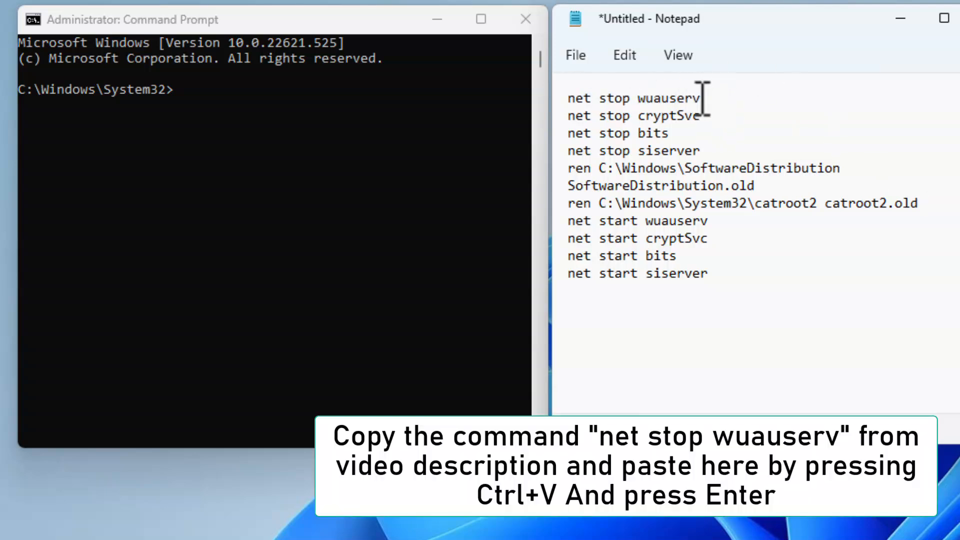
Run net stop for wuauserv, cryptSvc (answer Y), bits and siserver, the last reporting an invalid name.
double_click(624, 97)
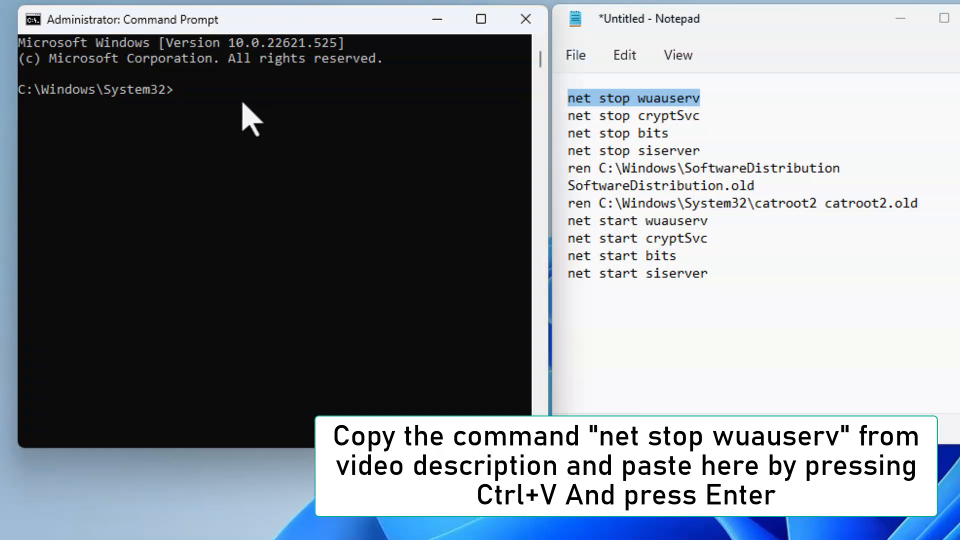
key("ctrl+v")
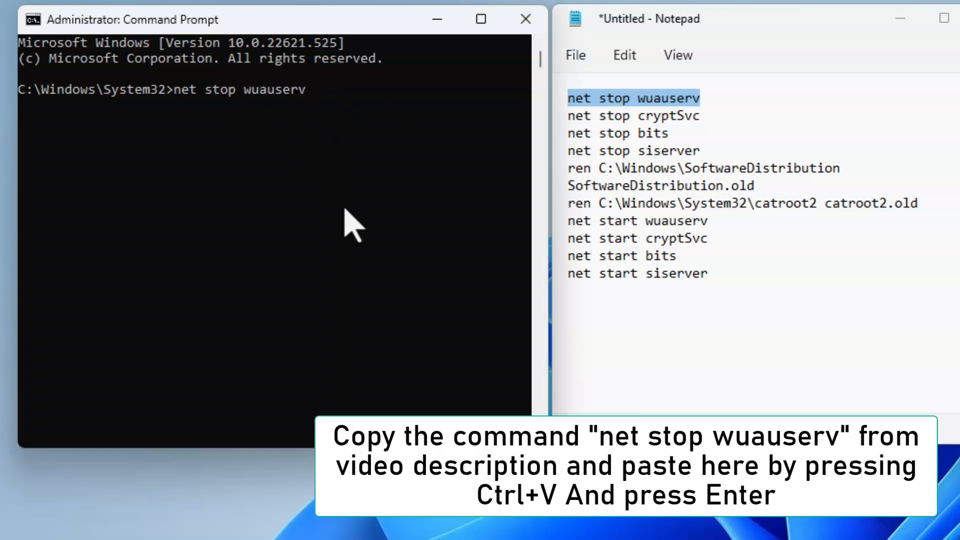
key("Return")
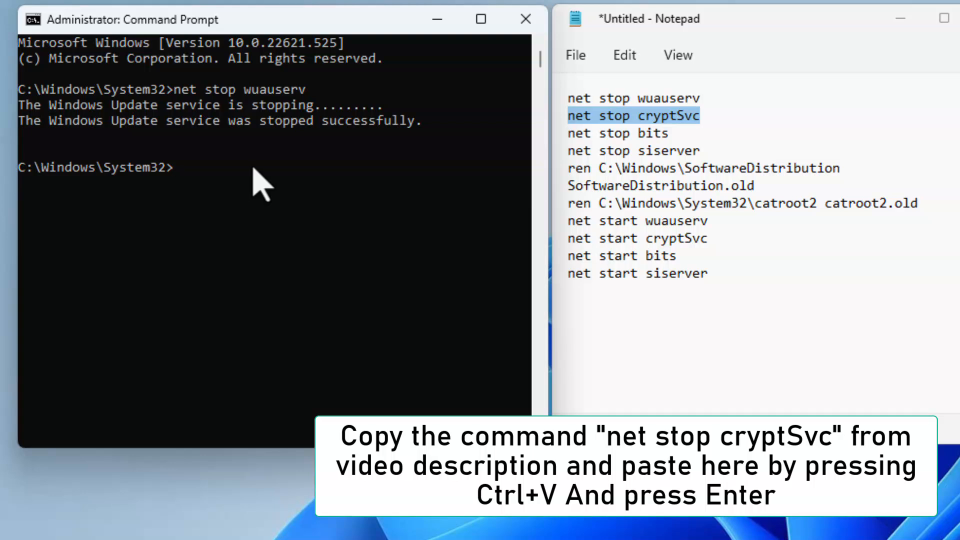
key("ctrl+v")
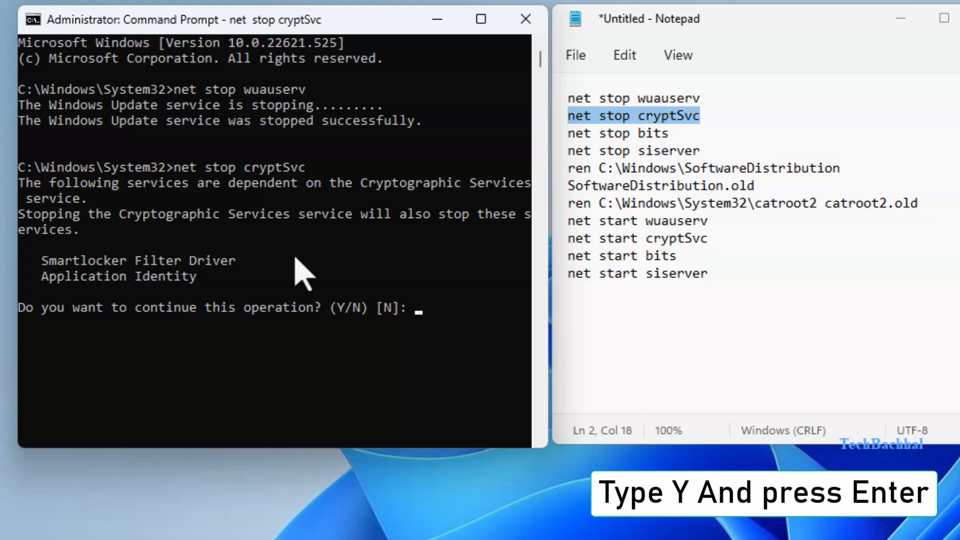
type("Y")
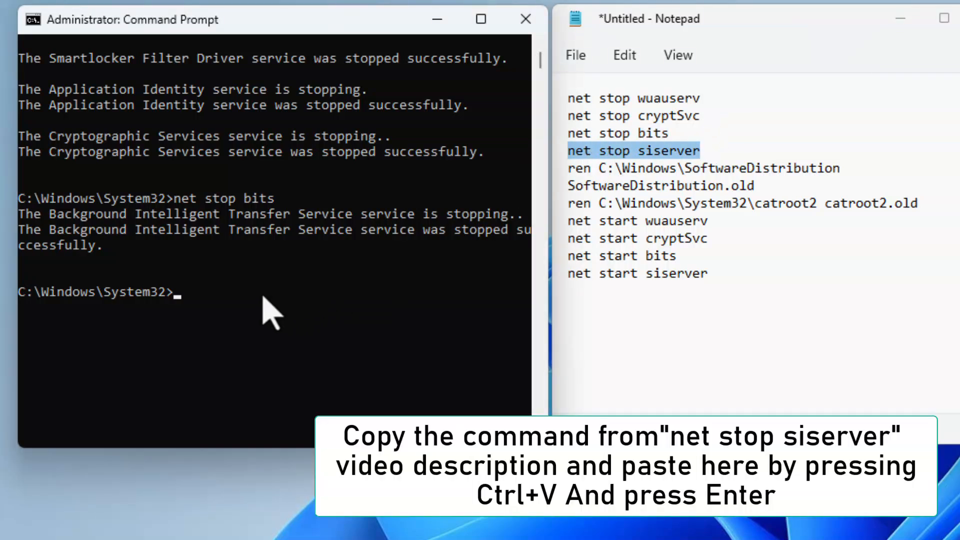
key("Enter")
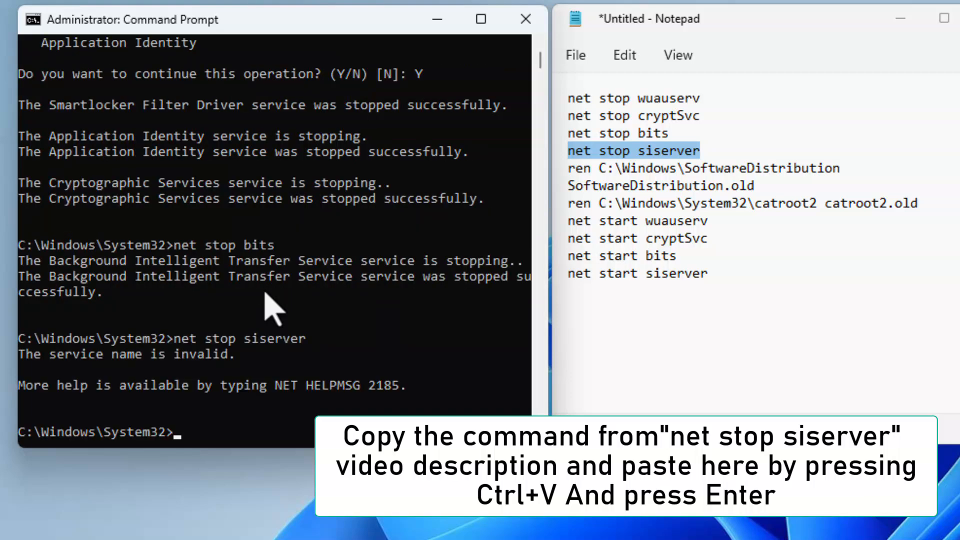
mouse_move(708, 187)
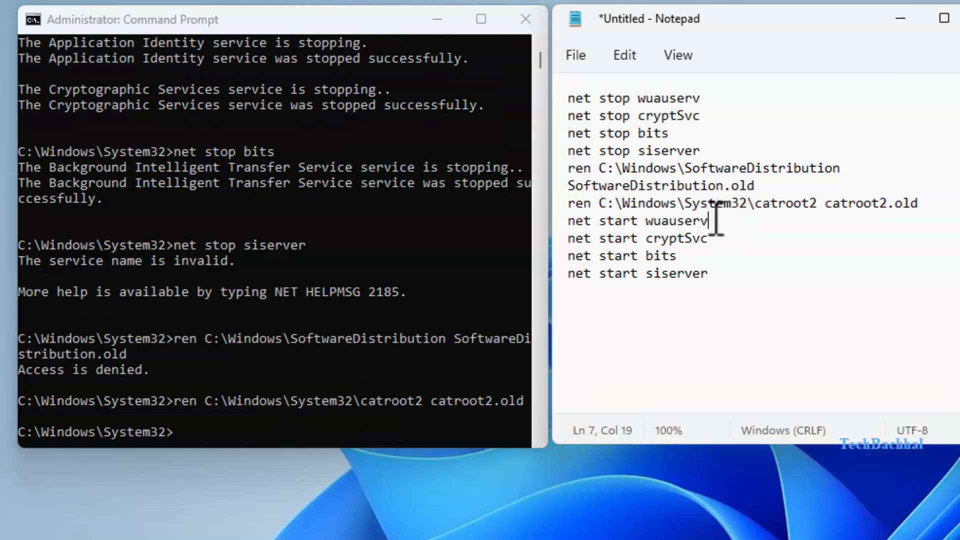
Run net start for wuauserv, cryptSvc, bits and siserver, the last being rejected.
double_click(636, 220)
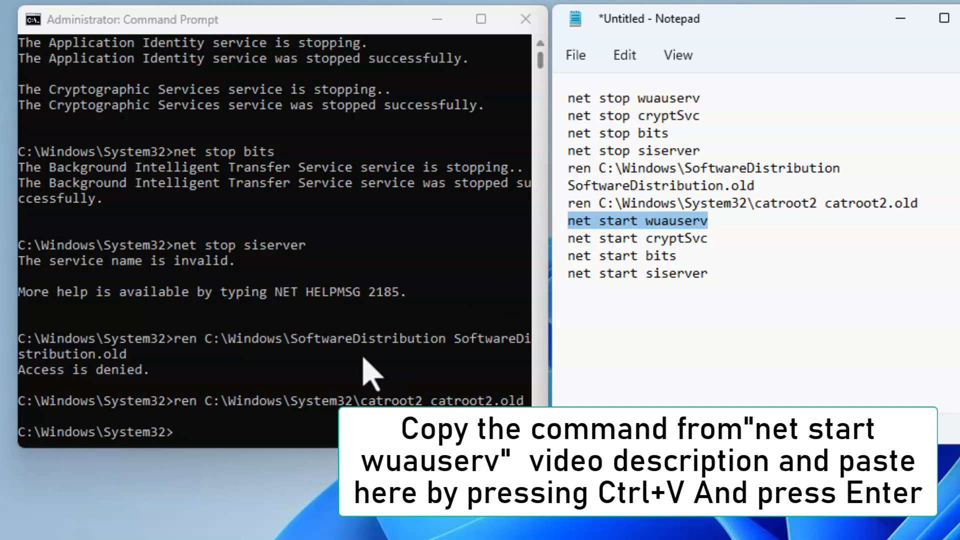
key("ctrl+v")
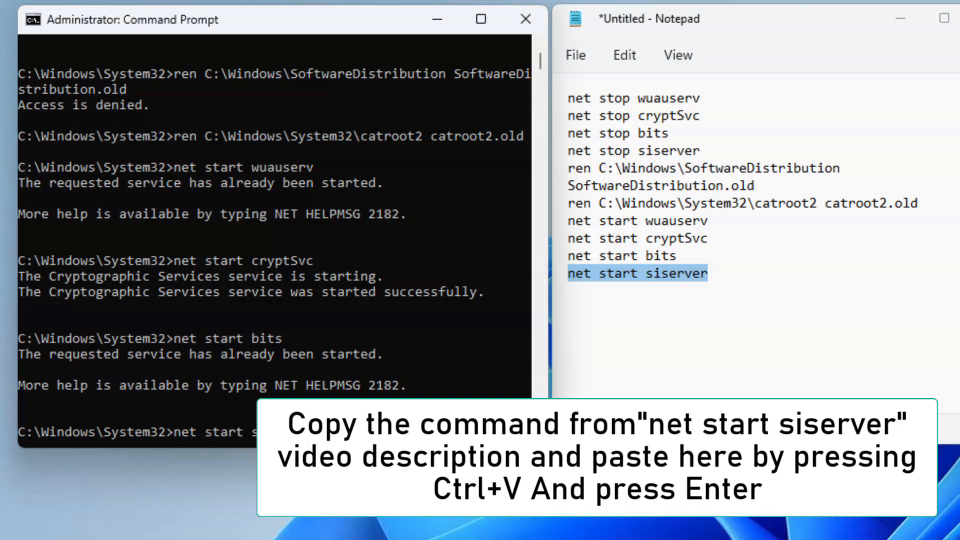
key("enter")
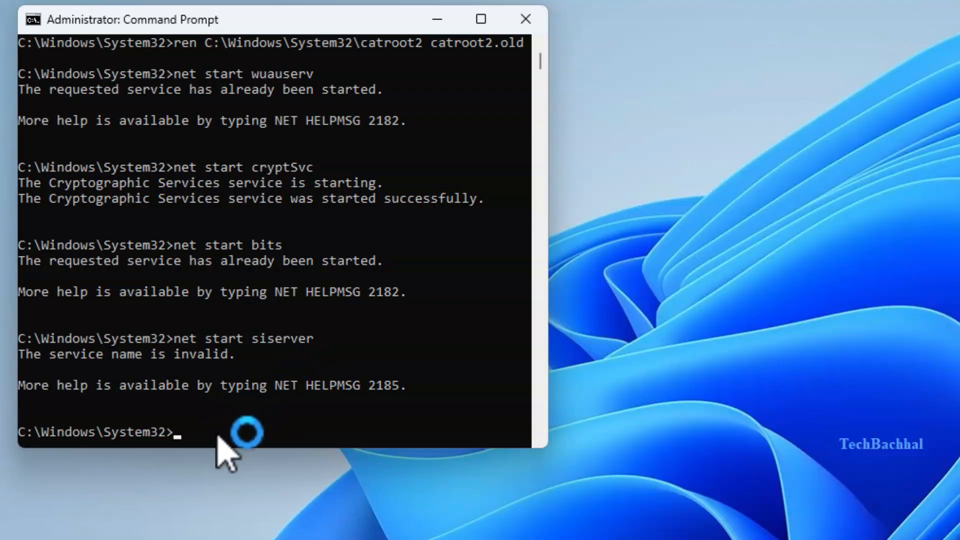
Exit the administrator Command Prompt with the exit command.
type("exi")
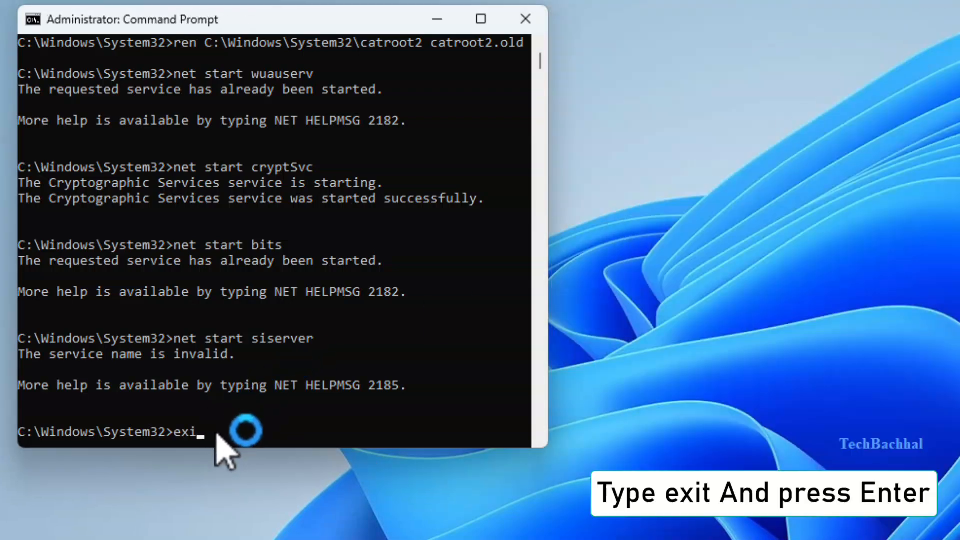
type("t")
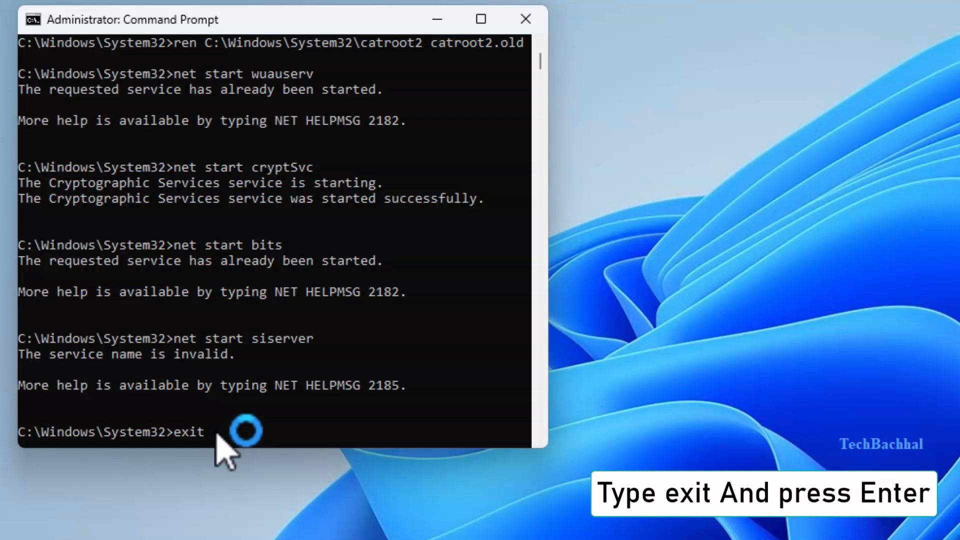
key("Return")
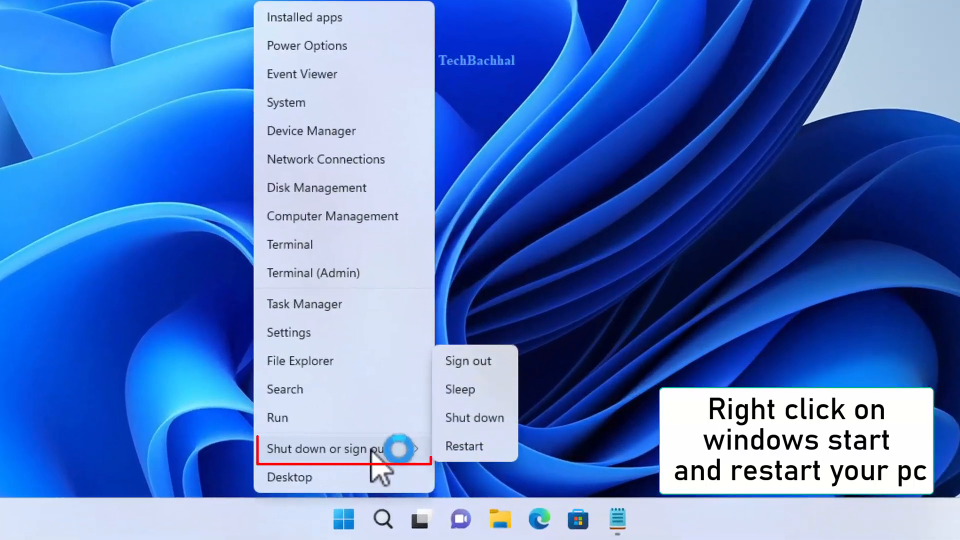
Restart the PC from the Start menu's Shut down or sign out options.
left_click(463, 446)
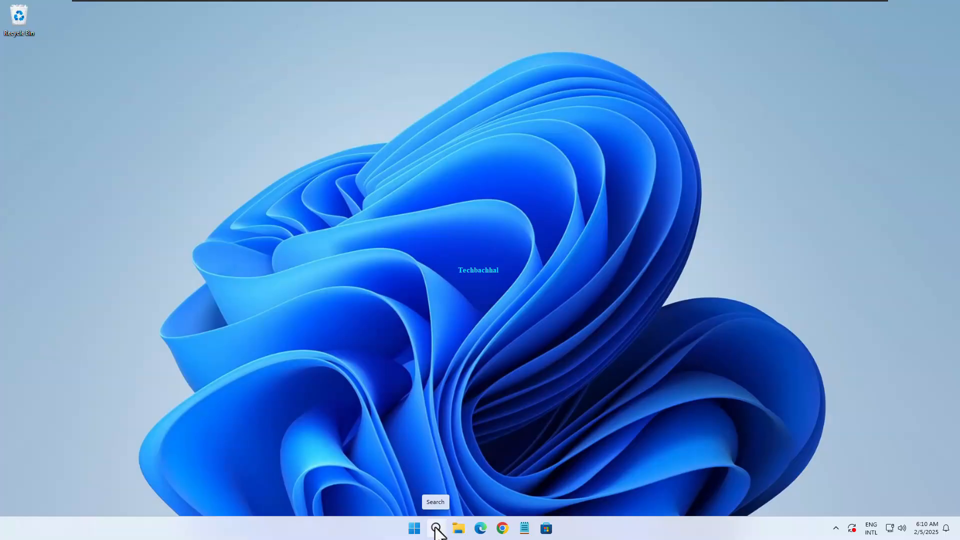
Search 'cmd' again and run Command Prompt as administrator, approving User Account Control.
left_click(433, 527)
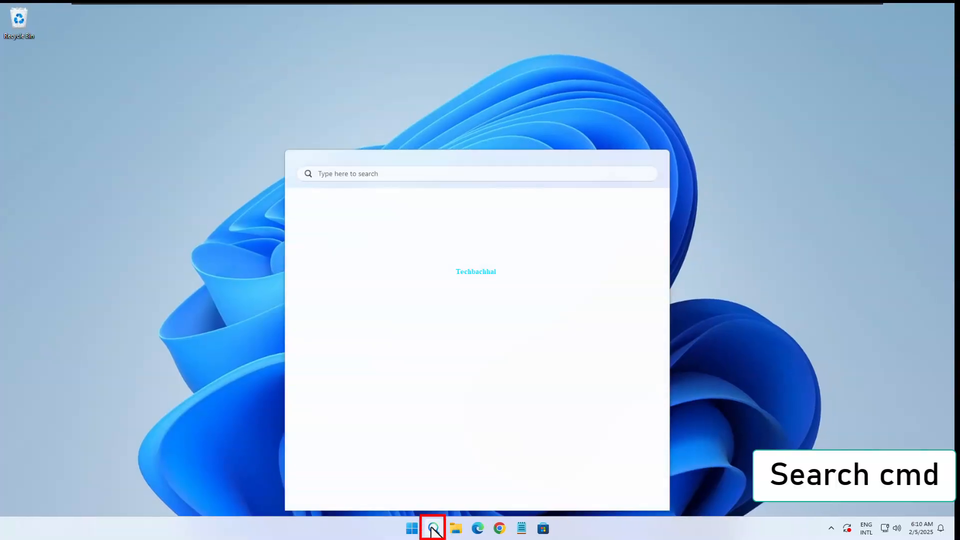
left_click(432, 528)
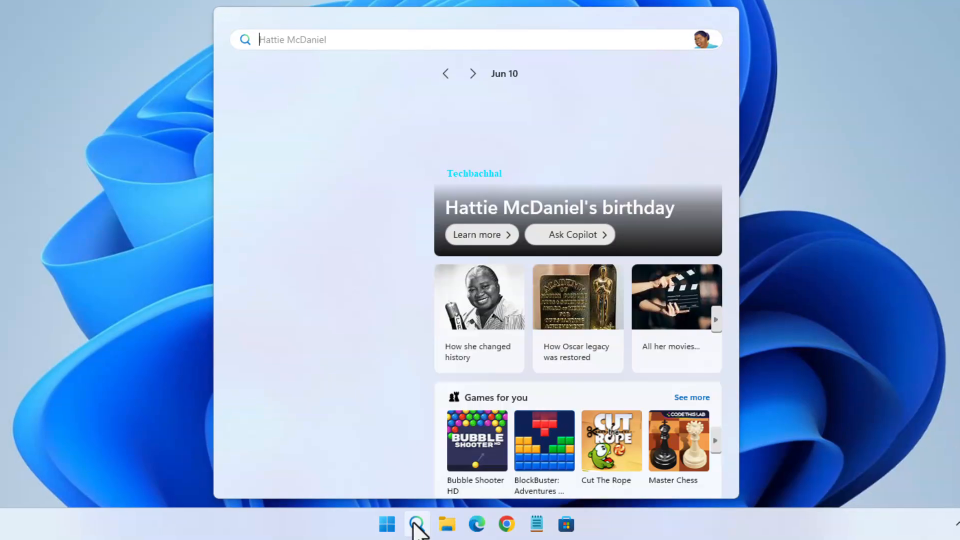
type("cmd")
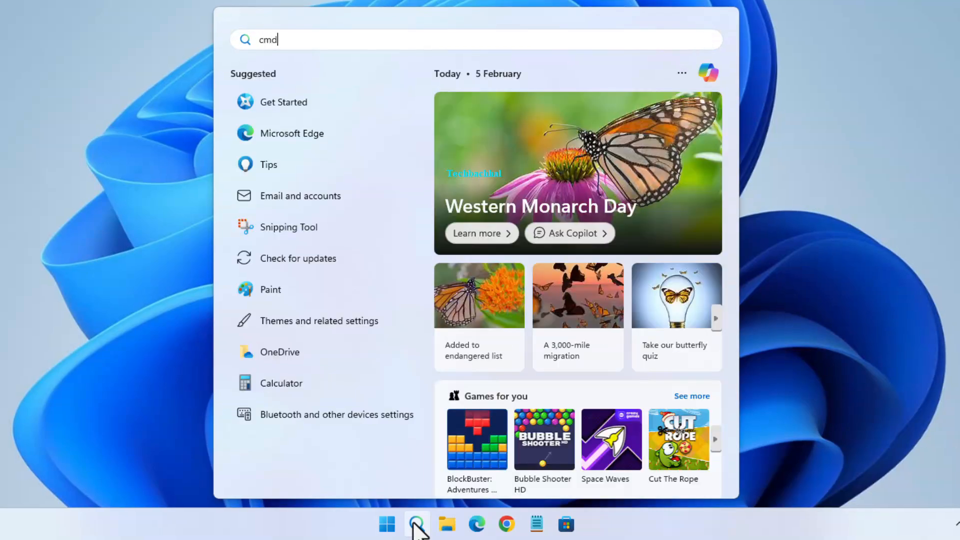
type("cmd")
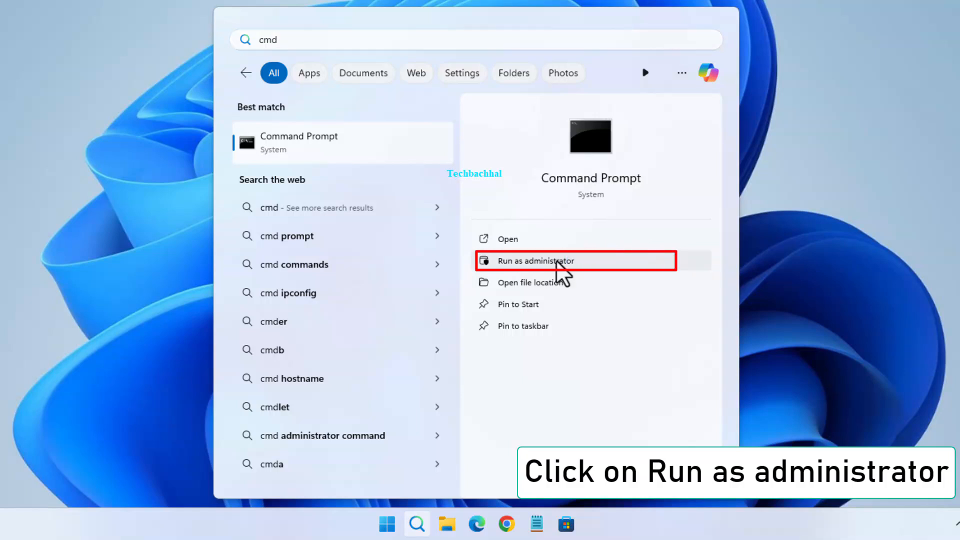
left_click(535, 259)
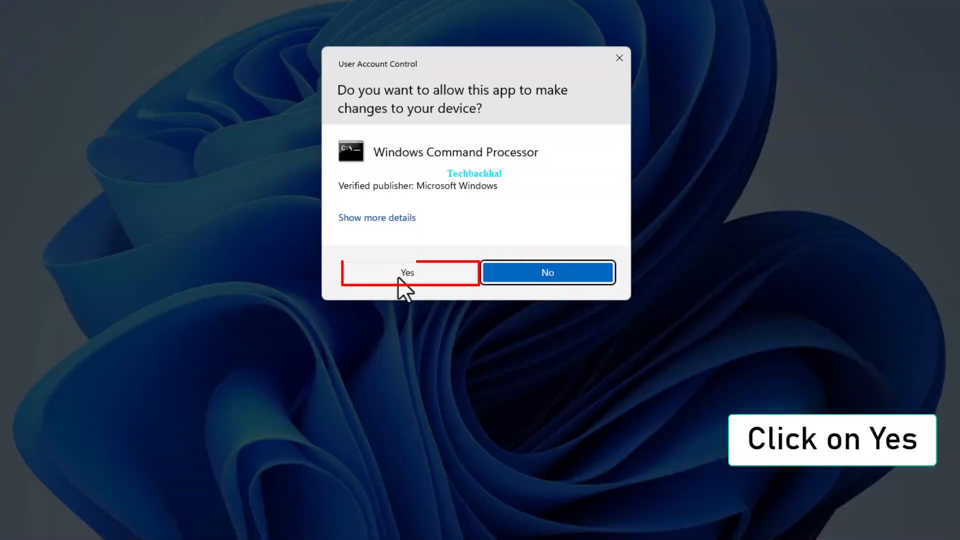
left_click(407, 272)
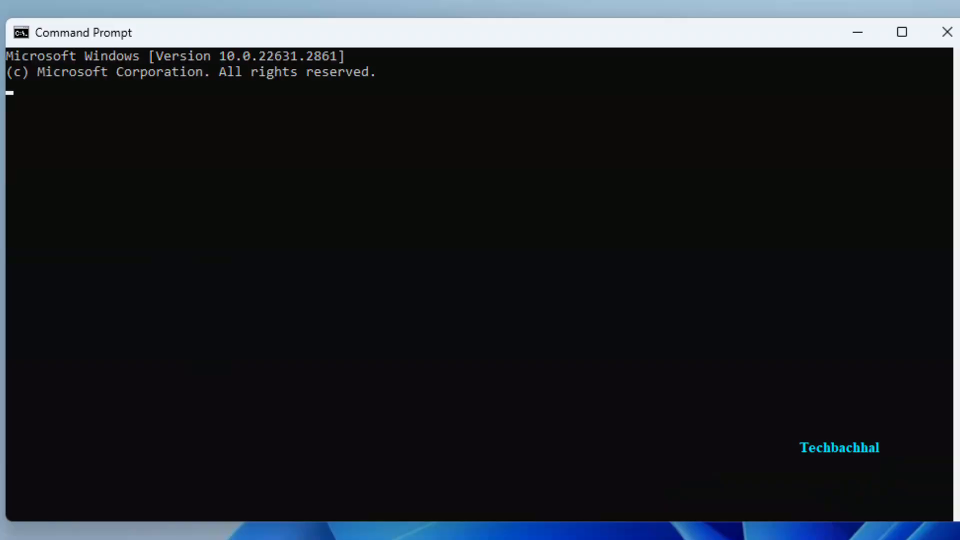
Enter sfc /scannow at the administrator prompt without running it yet.
type("sfc")
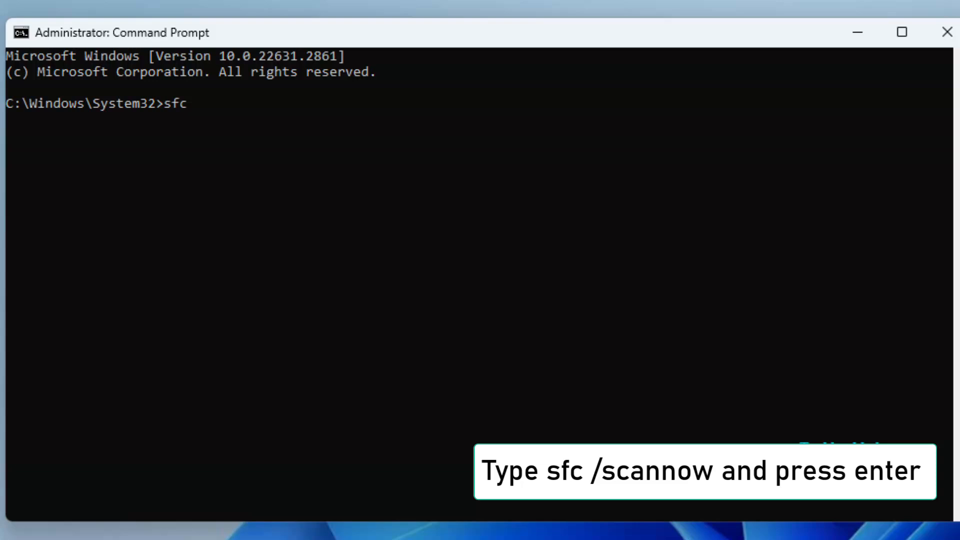
type("/scannow")
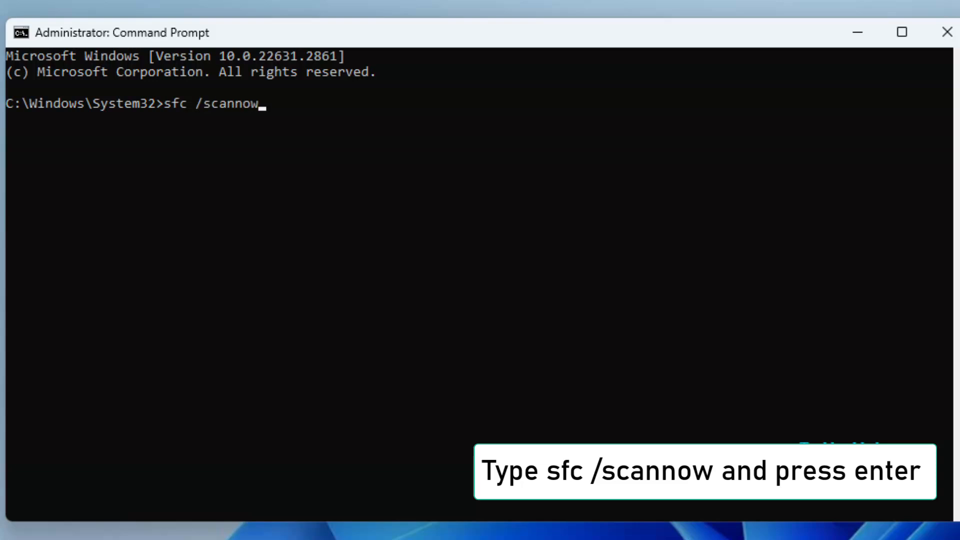